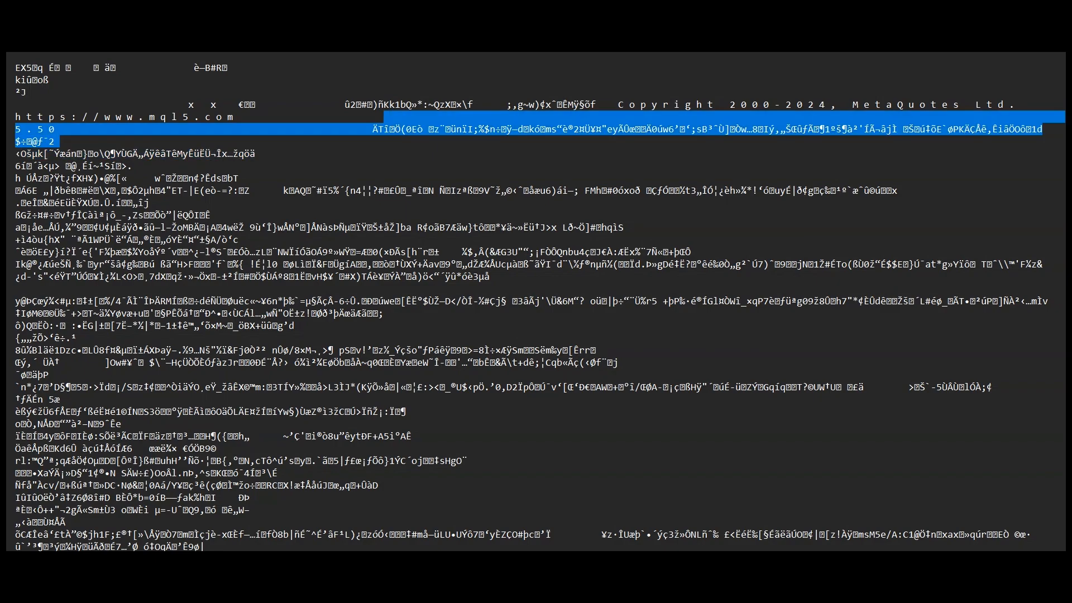
Scroll the Advisors folder and open the compiled ExpertMACD.ex5 file
scroll("down", 3)
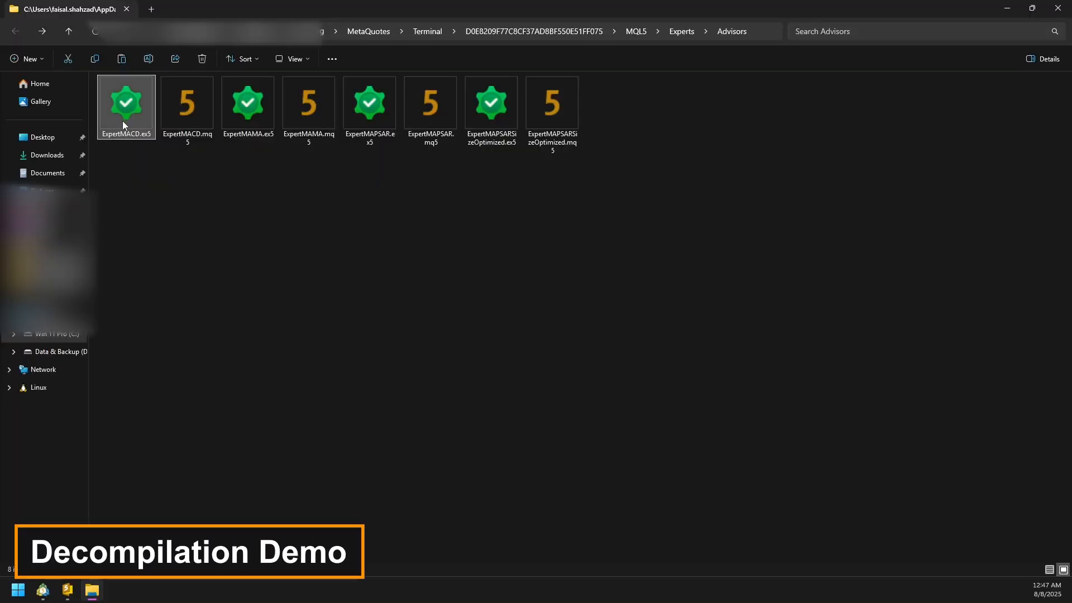
double_click(125, 102)
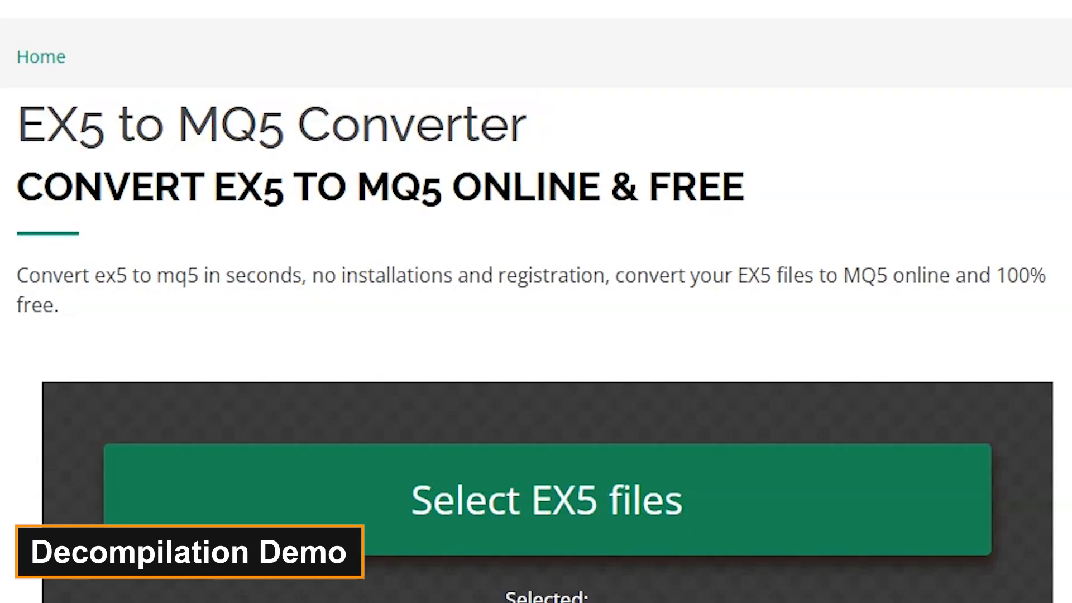
Upload ExpertMACD.ex5 to the JeDok converter and start the conversion to MQ5
left_click_drag(21, 275, 58, 306)
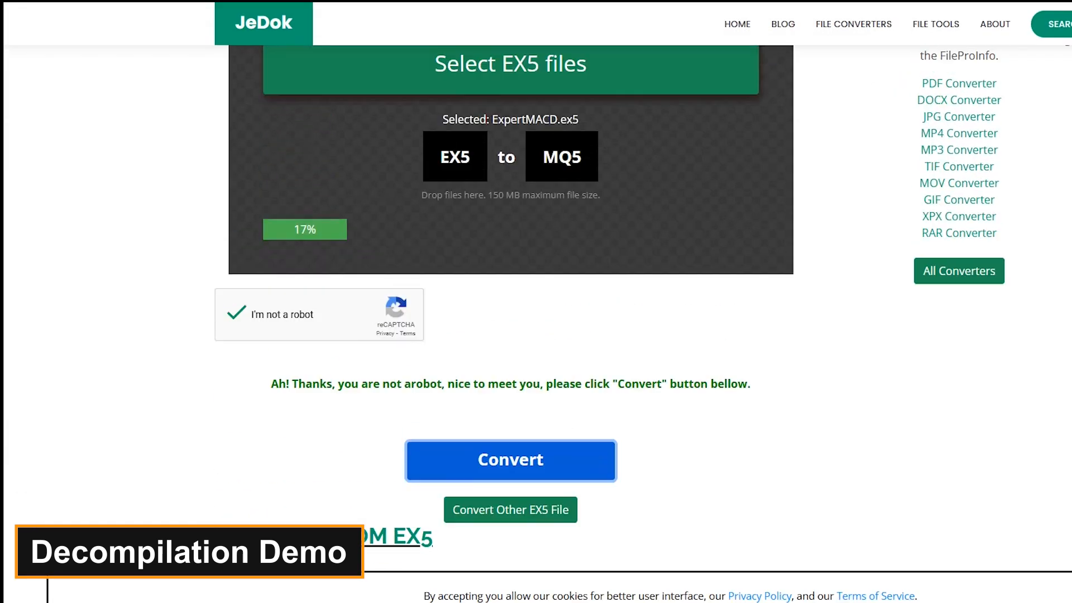
scroll("down", 3)
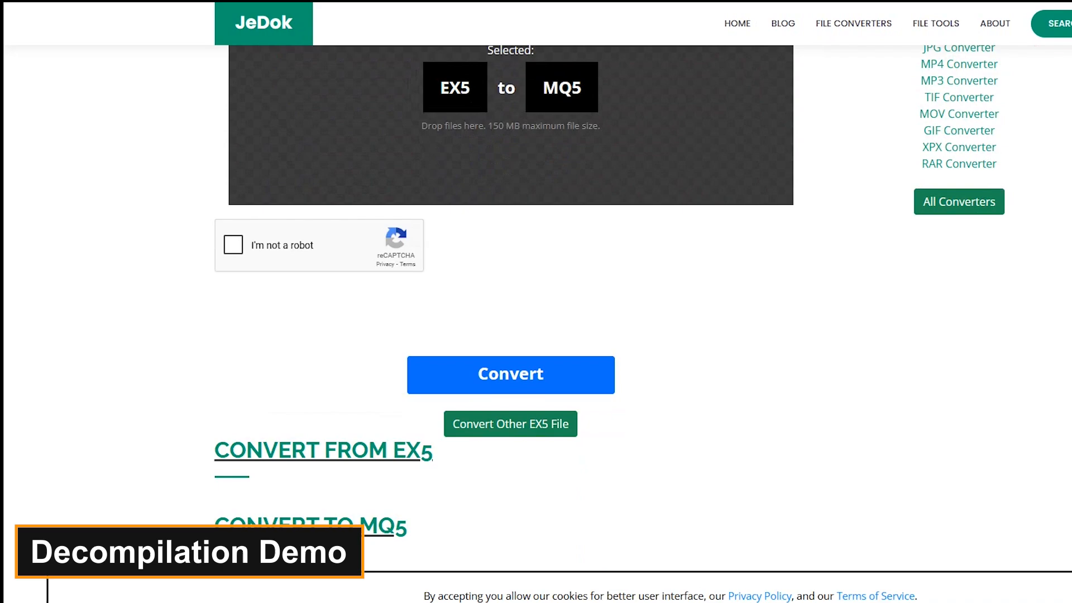
left_click(510, 375)
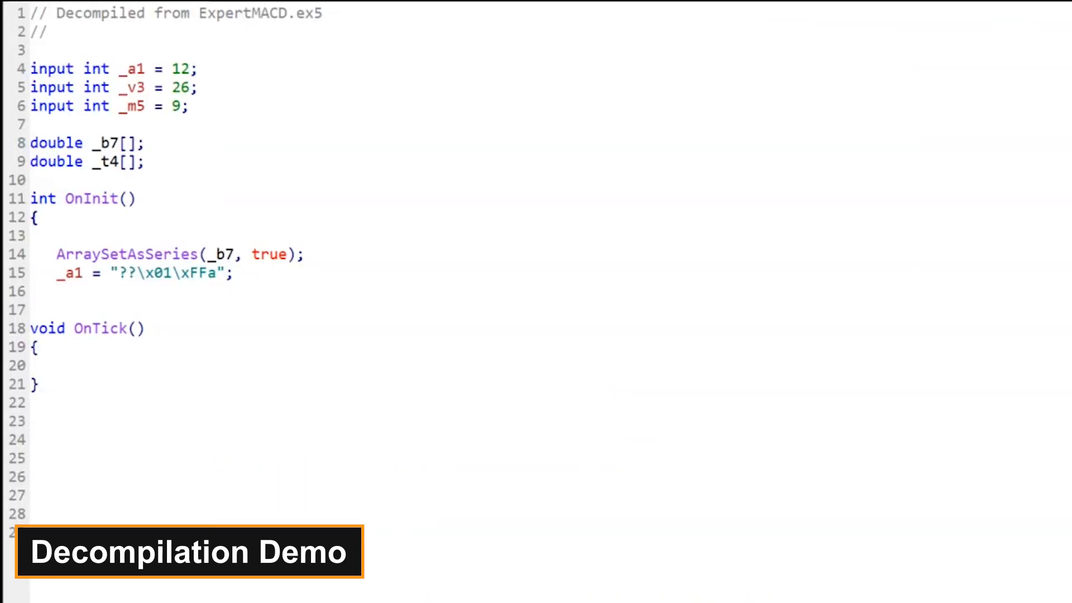
double_click(167, 274)
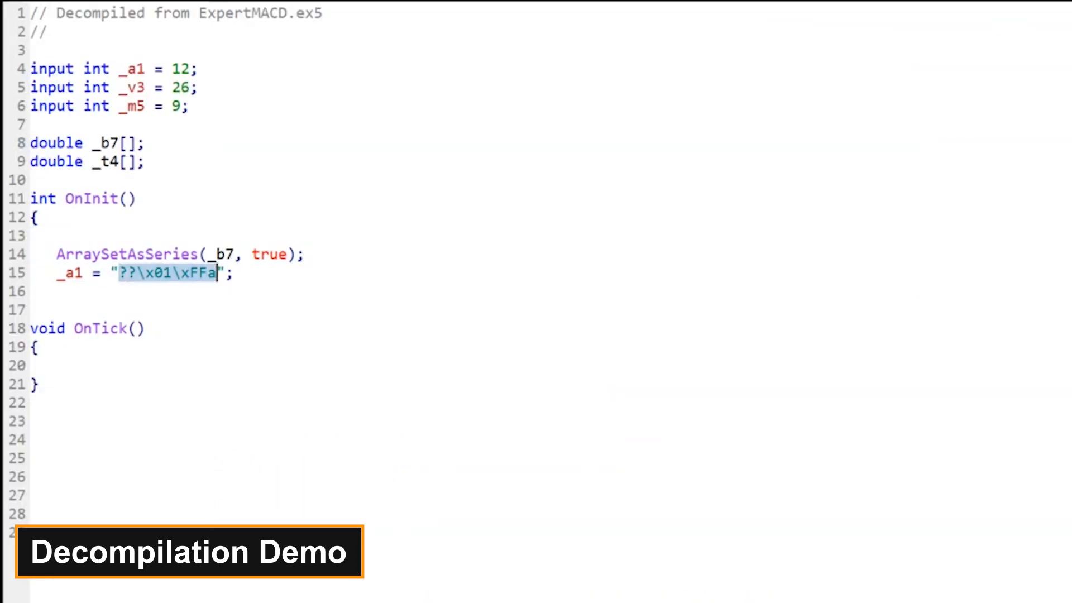
type("?????")
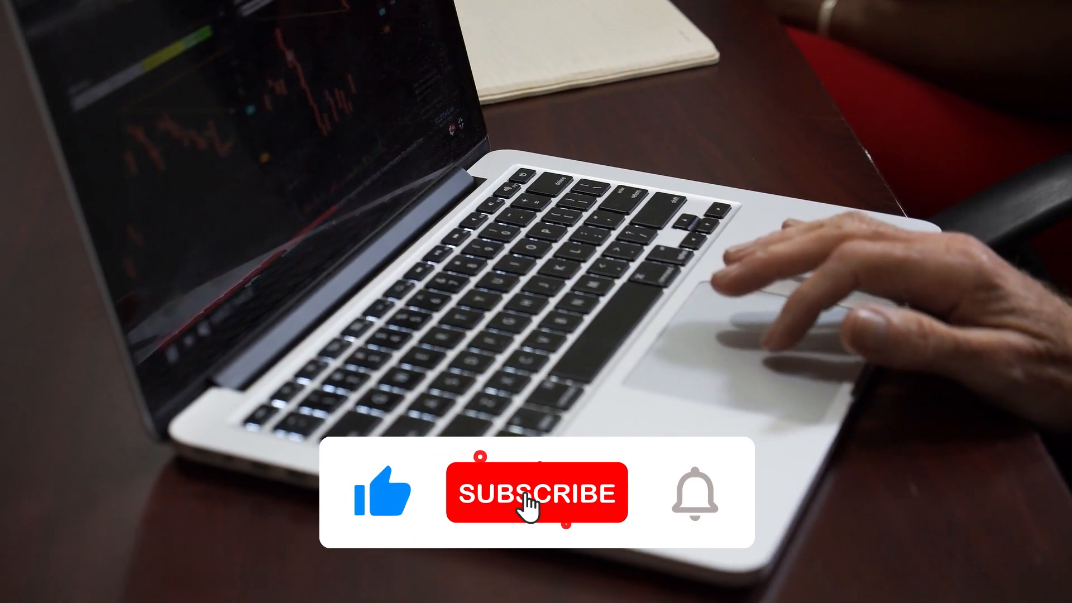
left_click(536, 492)
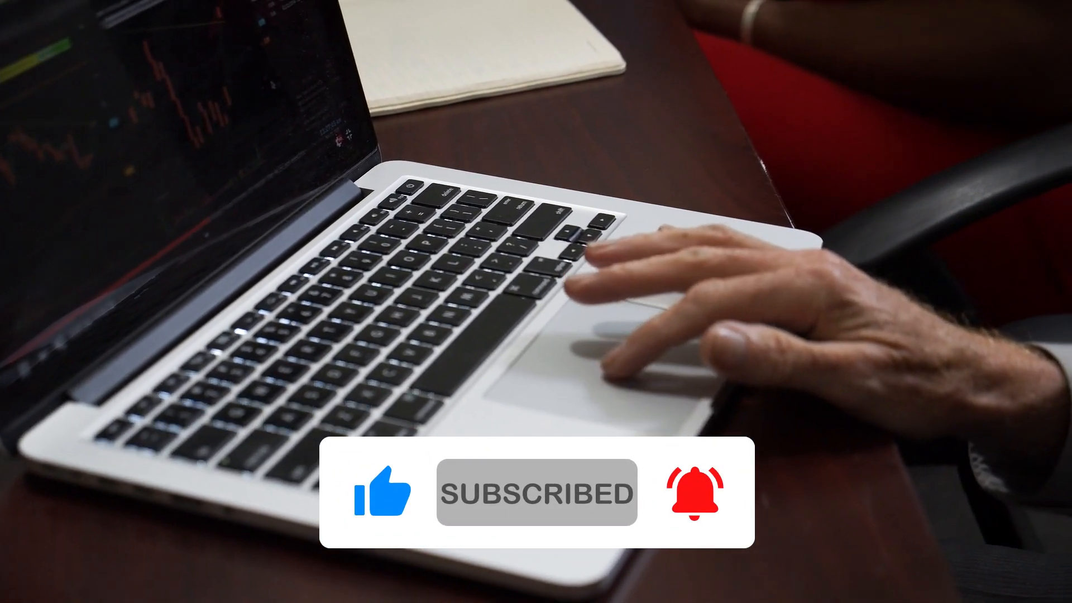